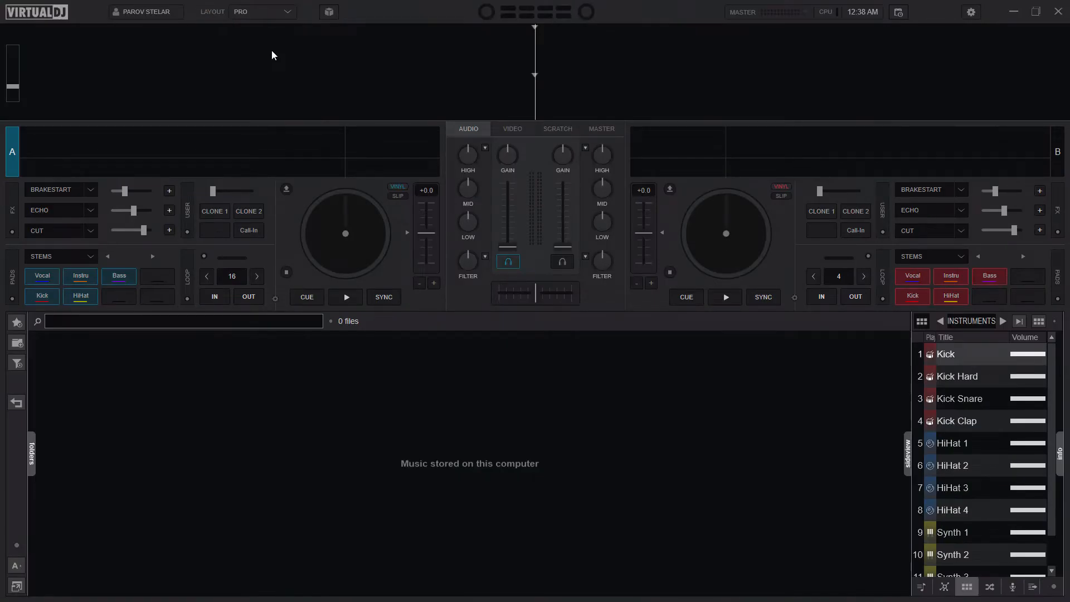
pyautogui.moveTo(444, 155)
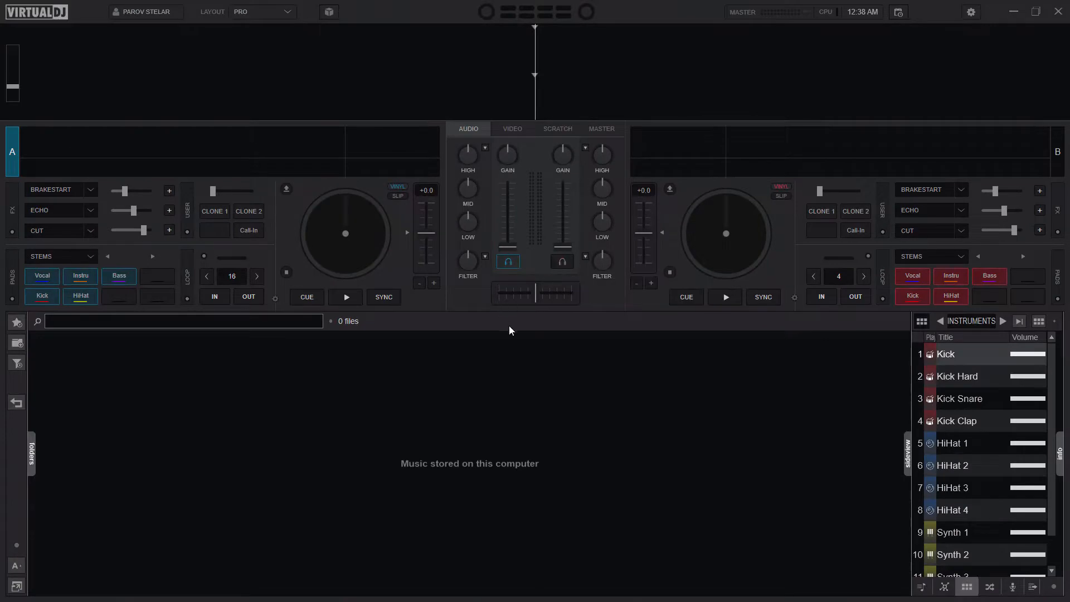
pyautogui.moveTo(522, 275)
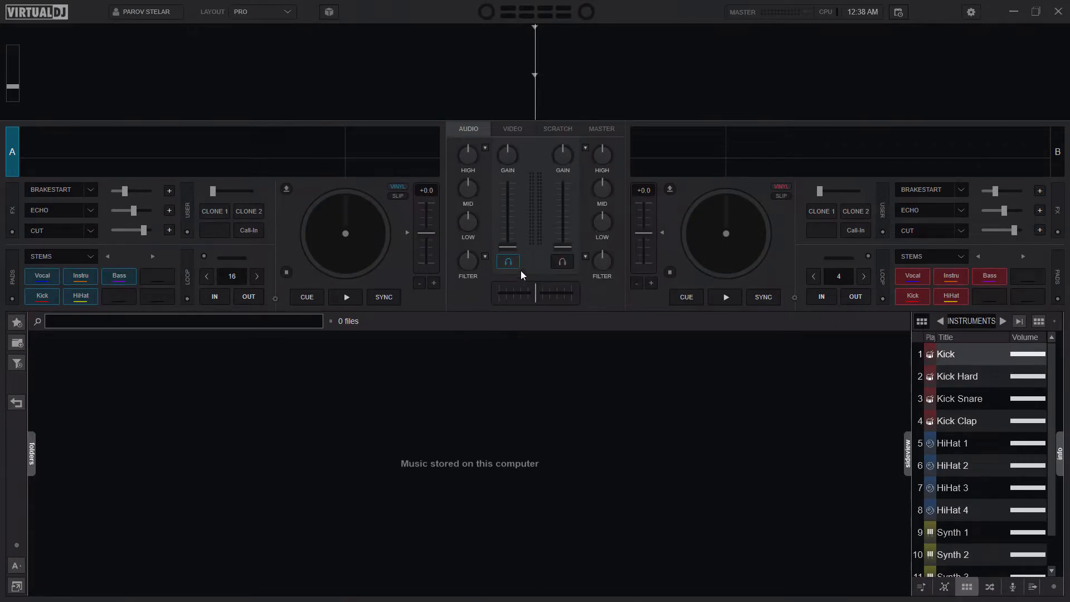
pyautogui.moveTo(520, 247)
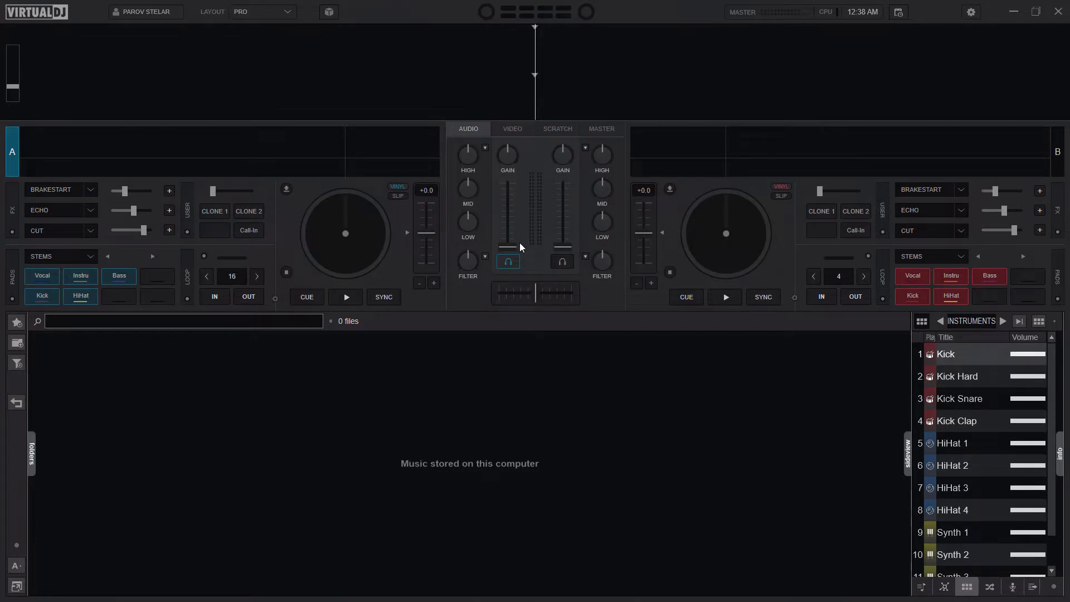
pyautogui.moveTo(534, 225)
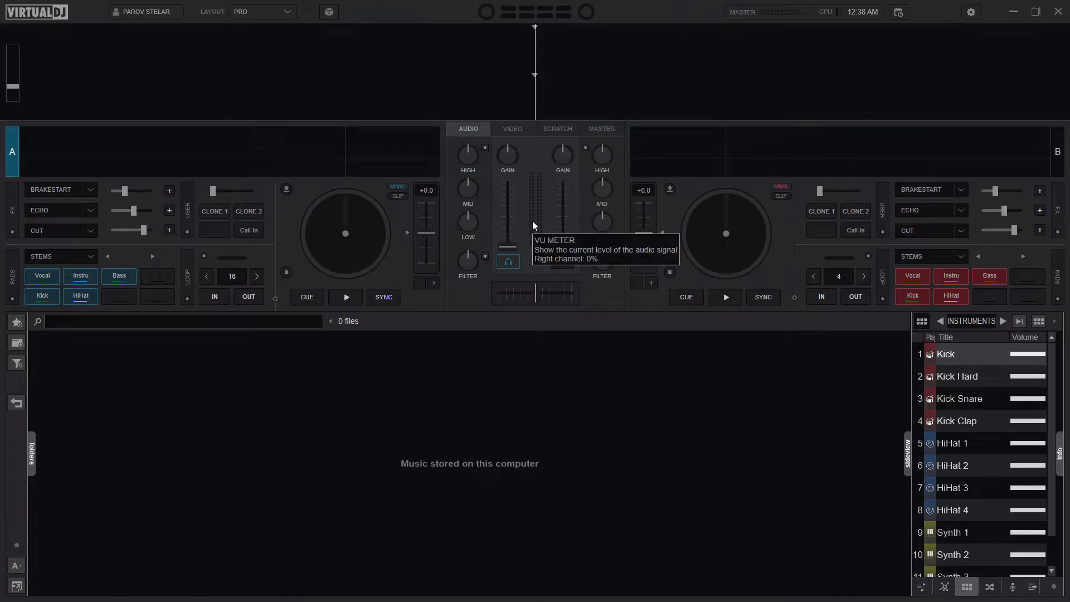
pyautogui.moveTo(522, 194)
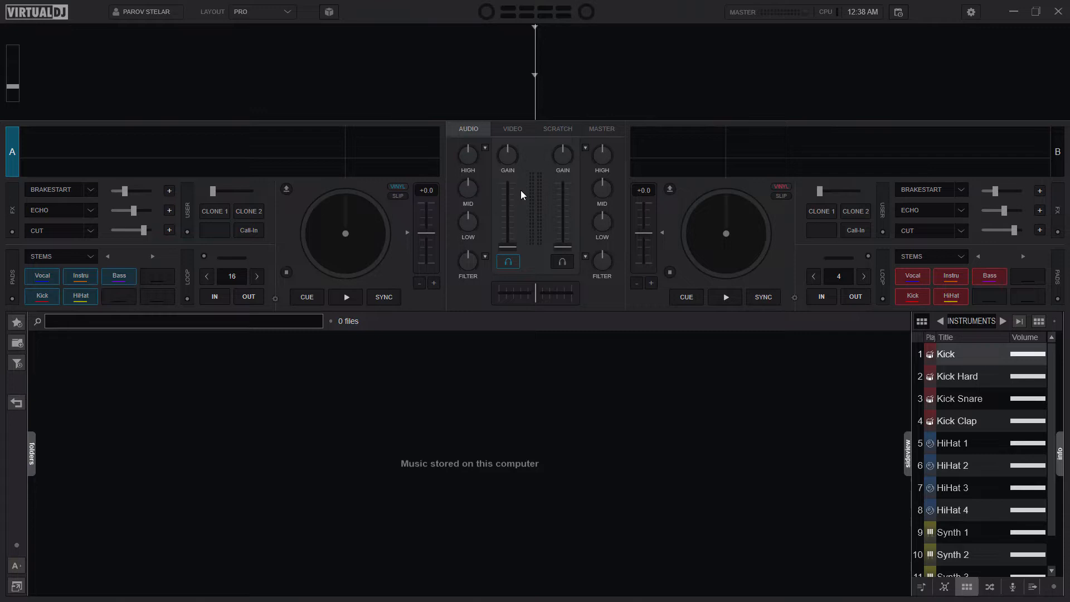
pyautogui.moveTo(526, 255)
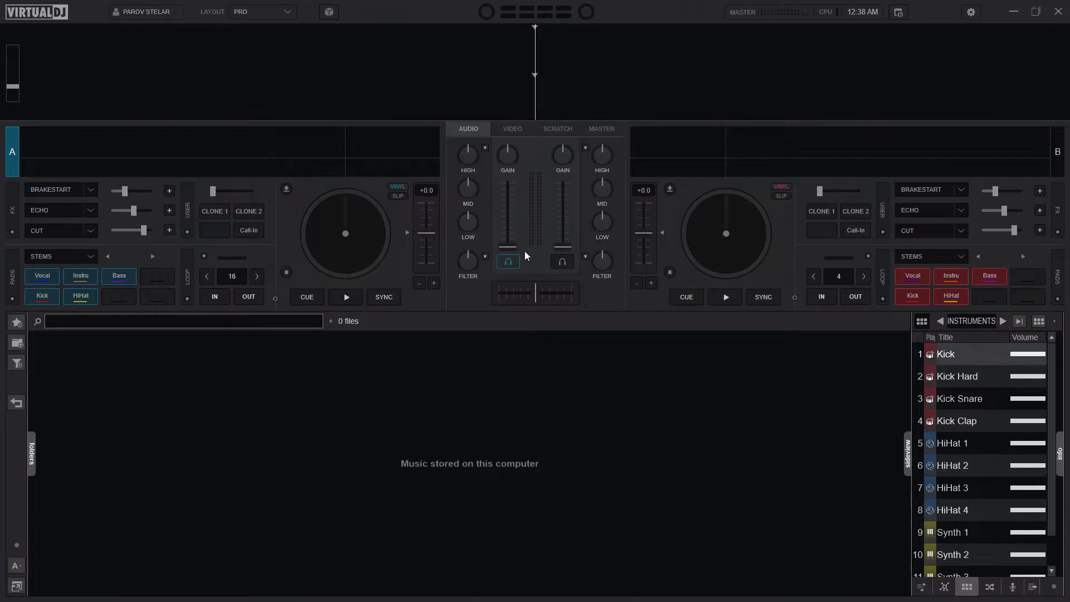
pyautogui.moveTo(547, 251)
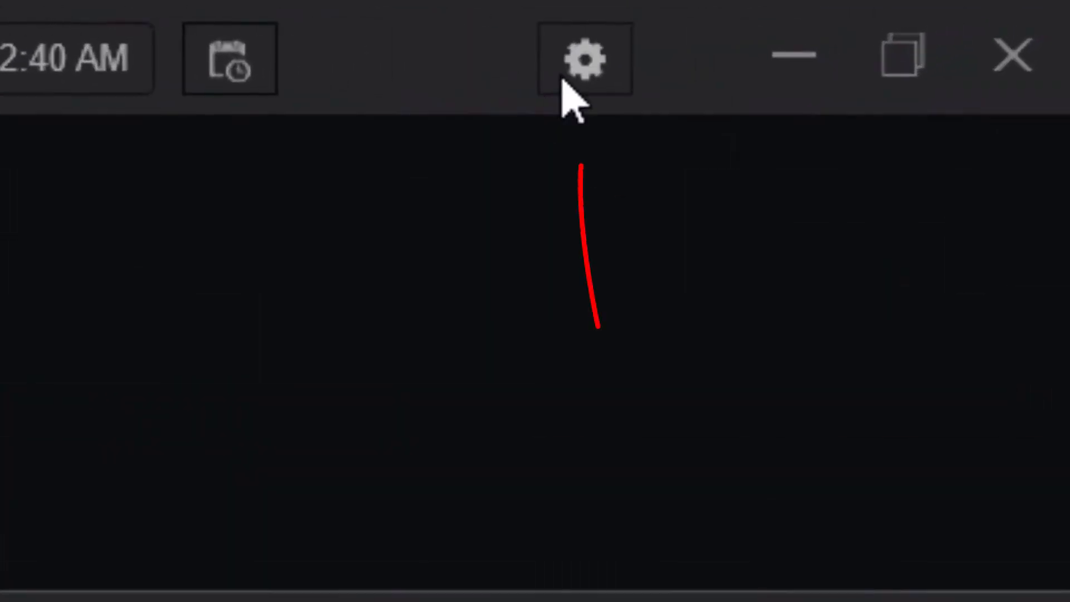
# Select the ONINIT entry in the Settings keyboard mapping list.
pyautogui.click(584, 58)
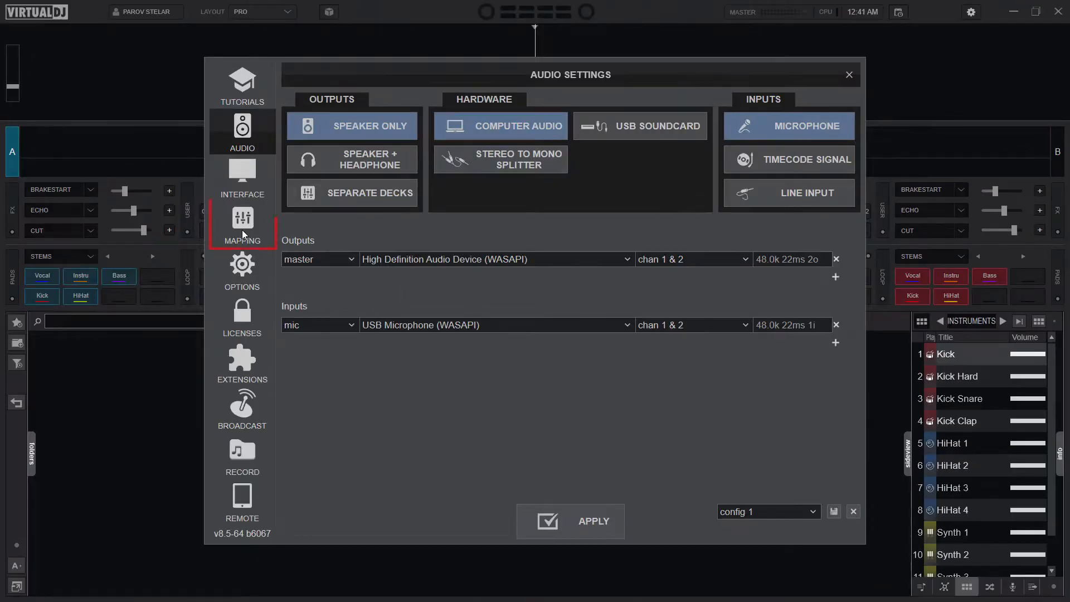
pyautogui.click(242, 225)
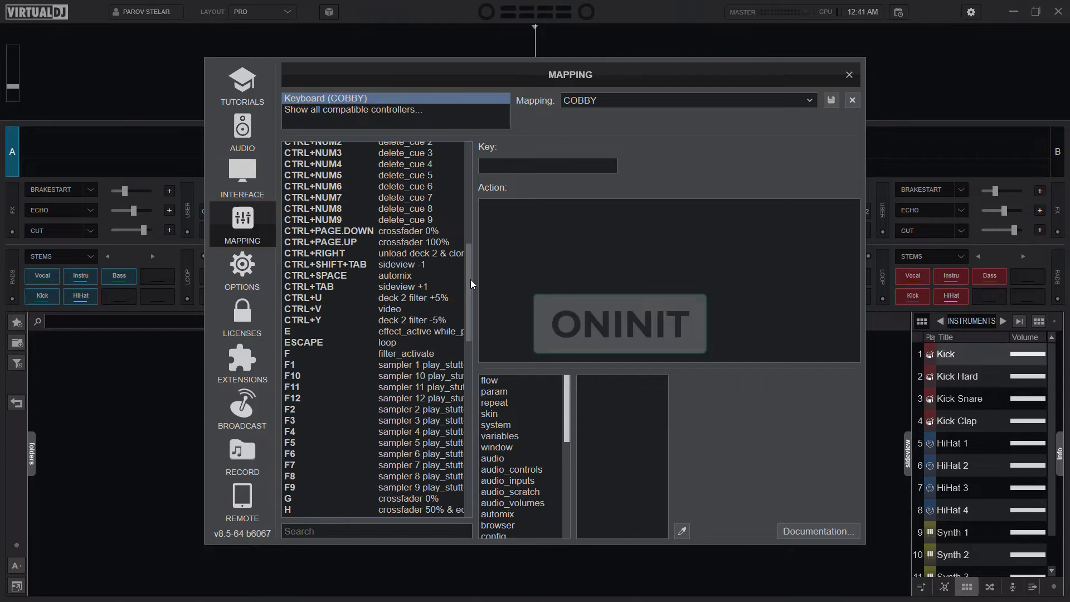
pyautogui.scroll(-3)
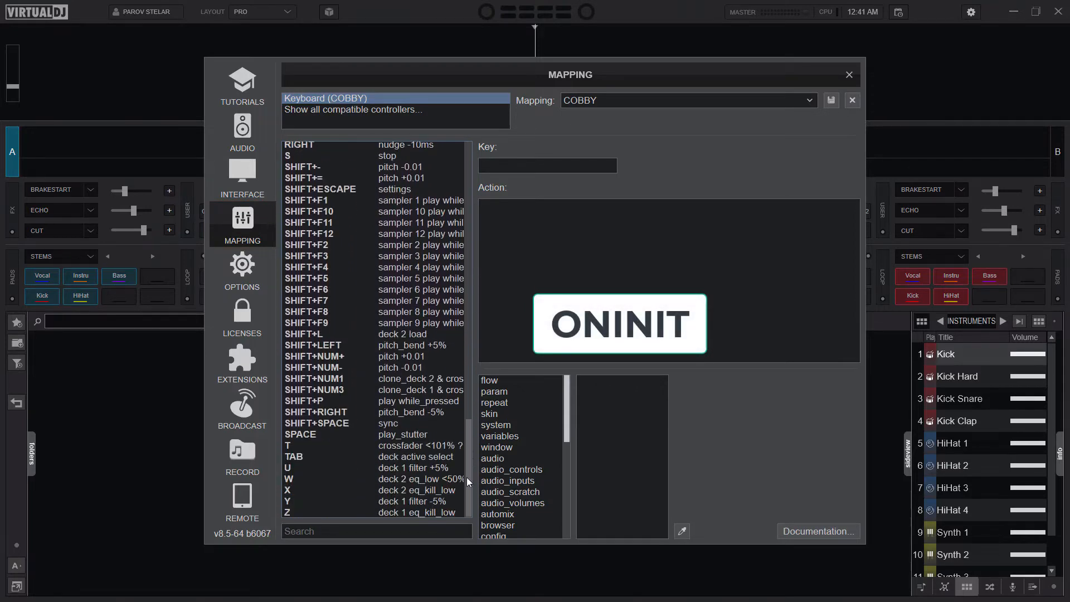
pyautogui.scroll(3)
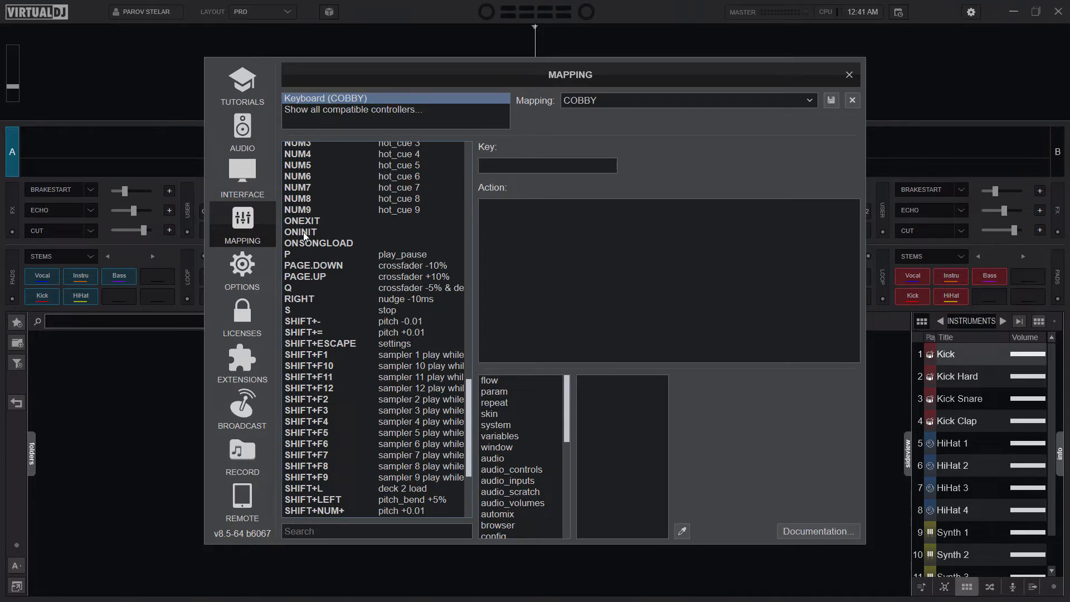
pyautogui.click(301, 231)
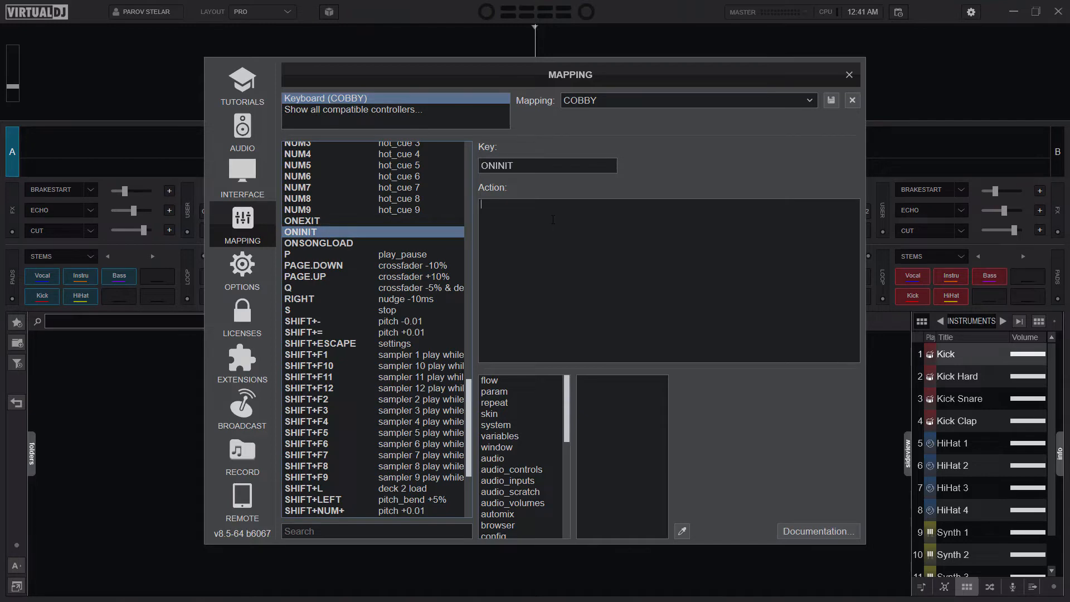
# Enter 'deck 1 volume 0% & deck 2 volume 0%' as the ONINIT action.
pyautogui.write('deck')
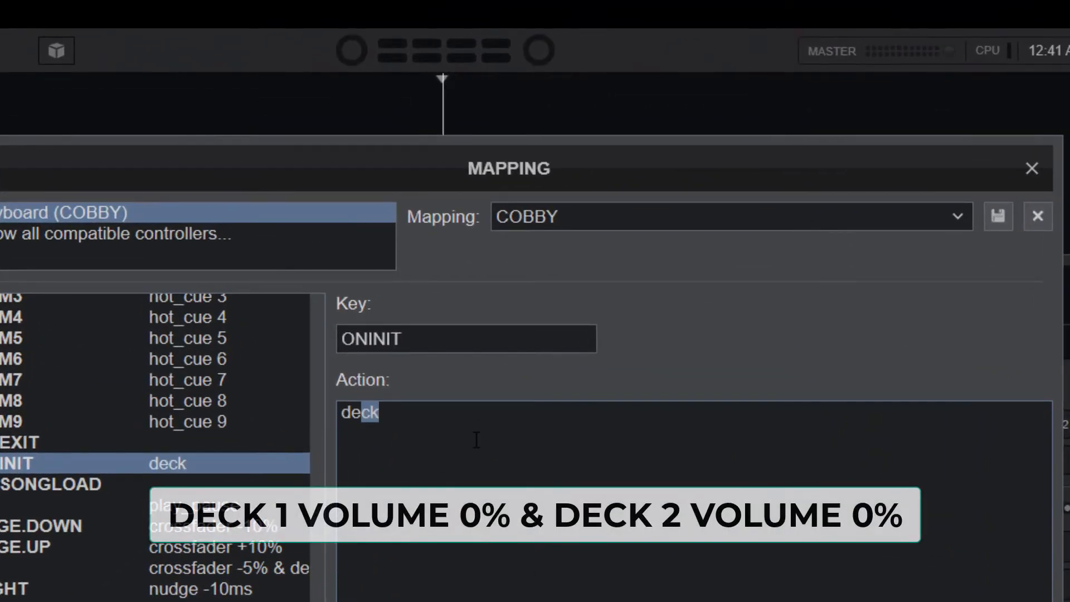
pyautogui.write('1 volume')
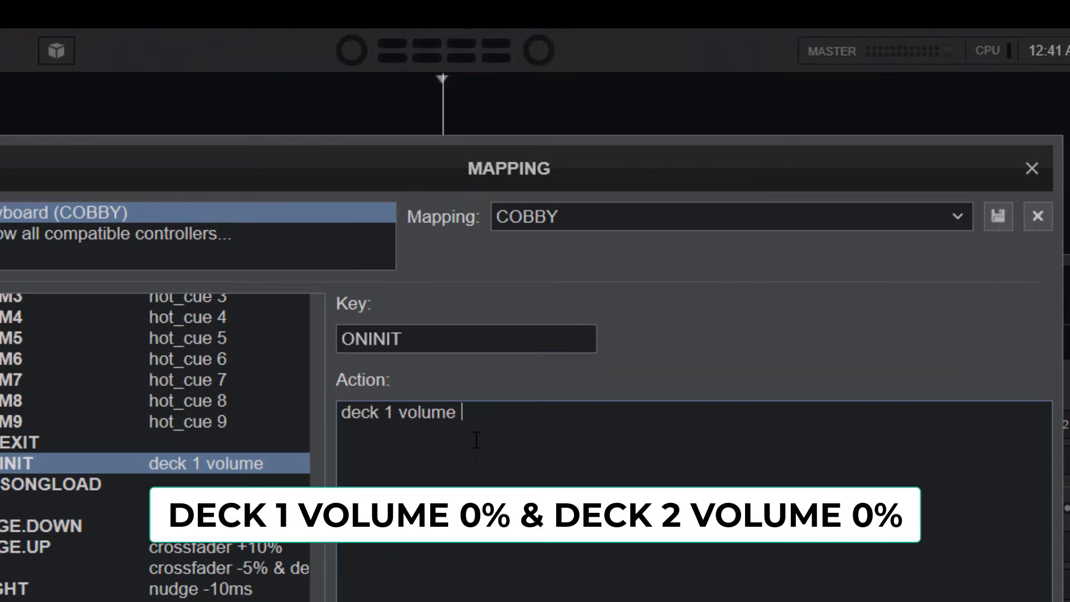
pyautogui.write('0%')
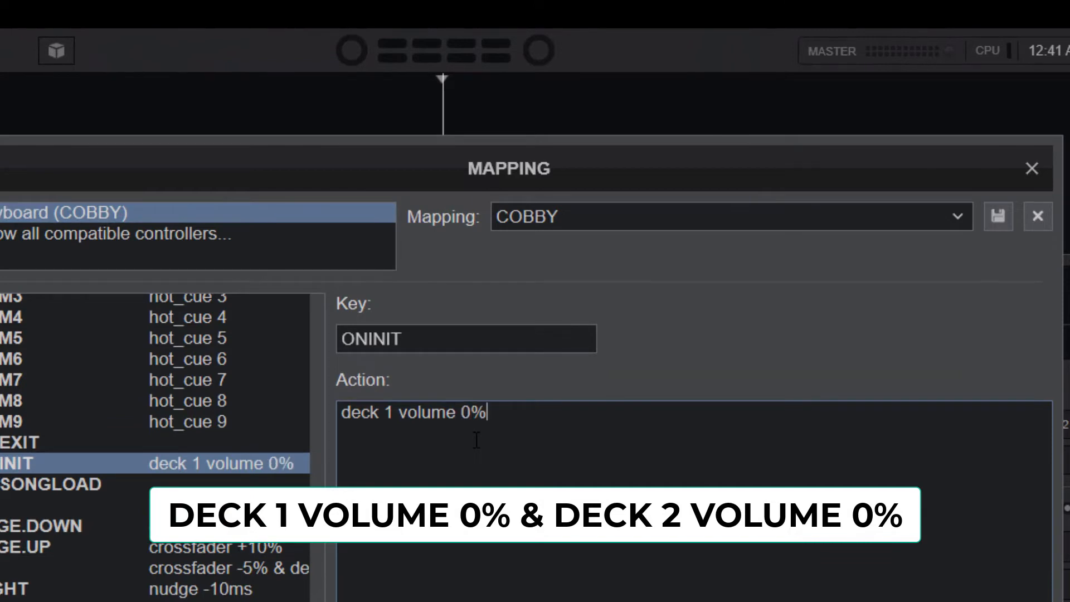
pyautogui.write('& deck 2 volume 0%')
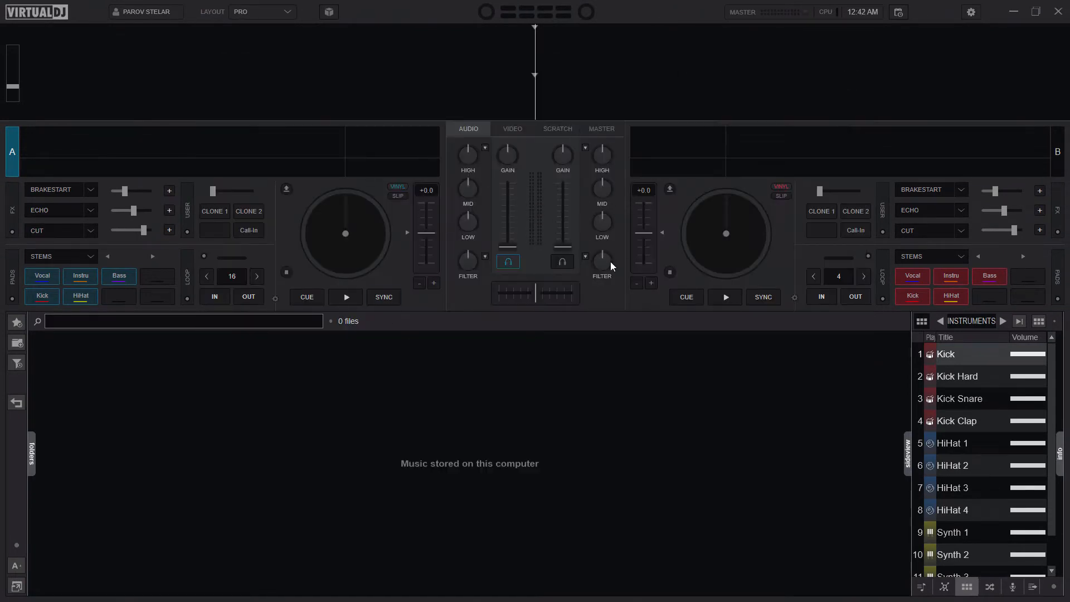
pyautogui.moveTo(565, 205)
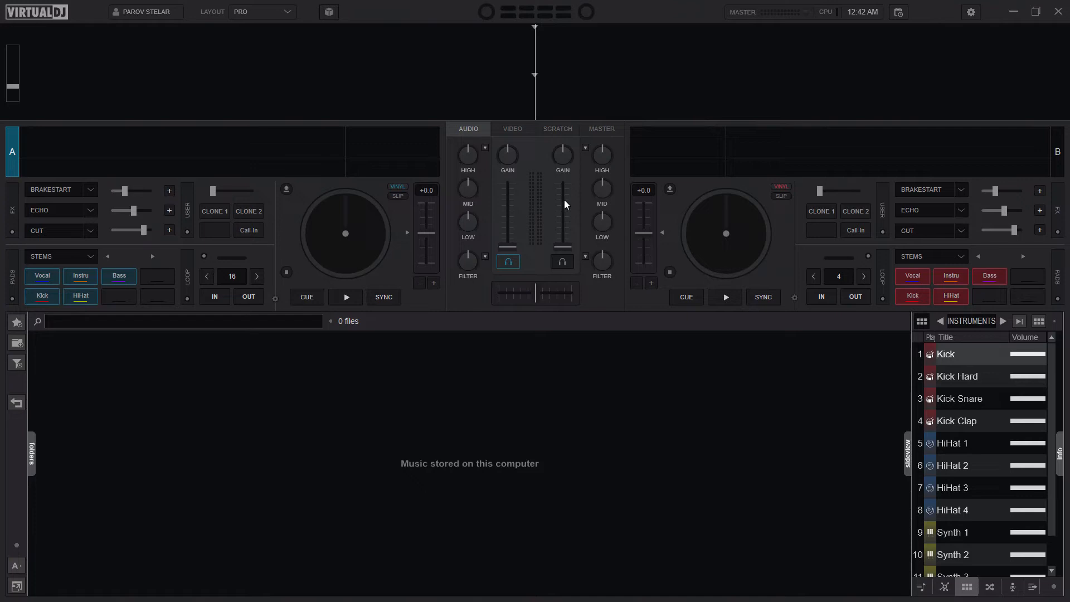
pyautogui.moveTo(609, 268)
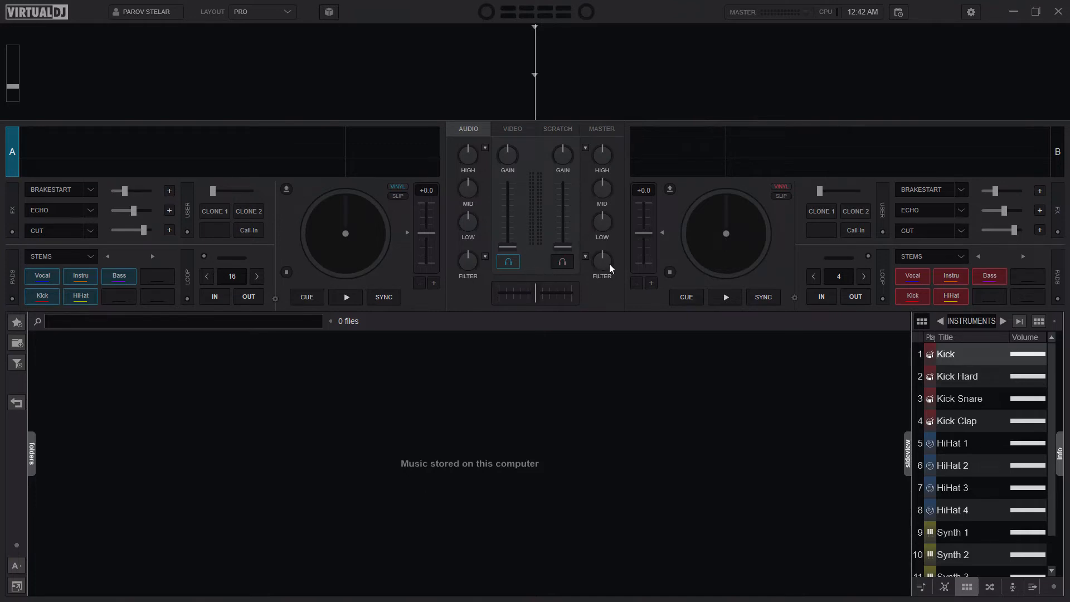
pyautogui.moveTo(602, 265)
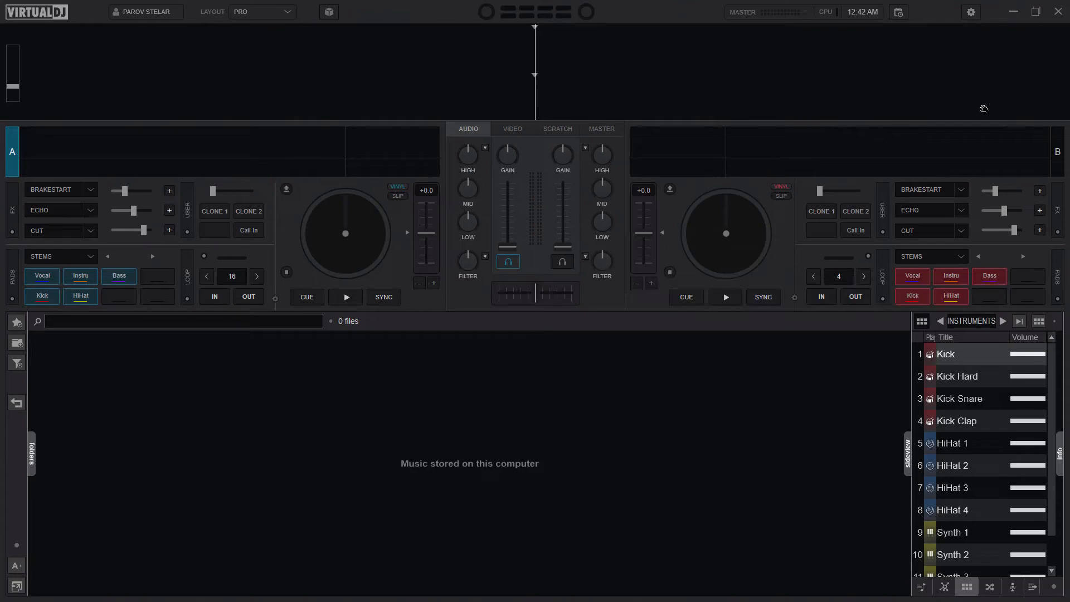
pyautogui.moveTo(1057, 12)
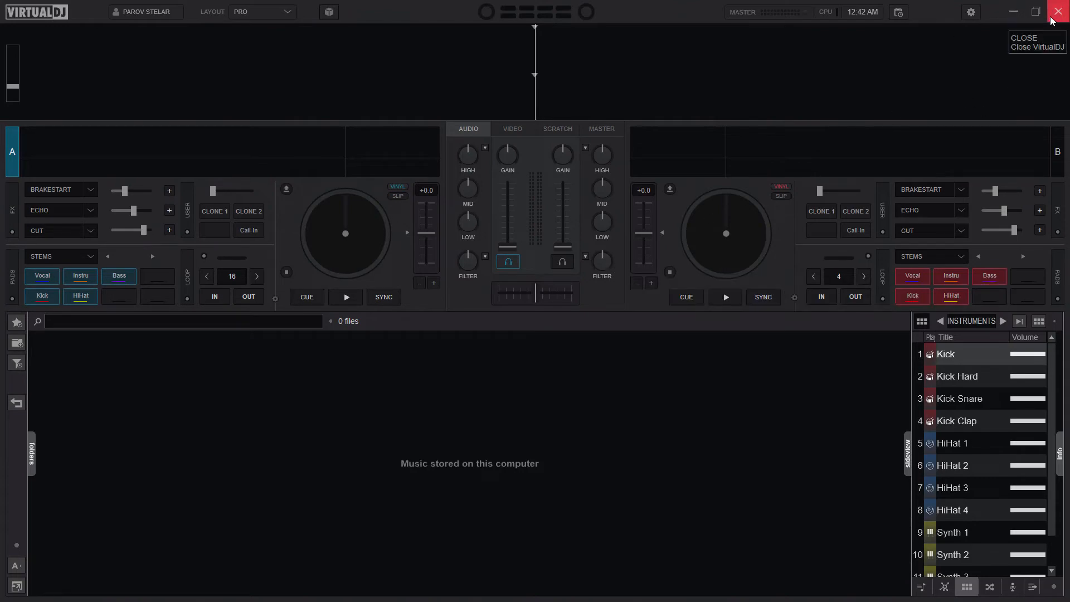
# Close VirtualDJ and relaunch it from its desktop icon.
pyautogui.click(1058, 12)
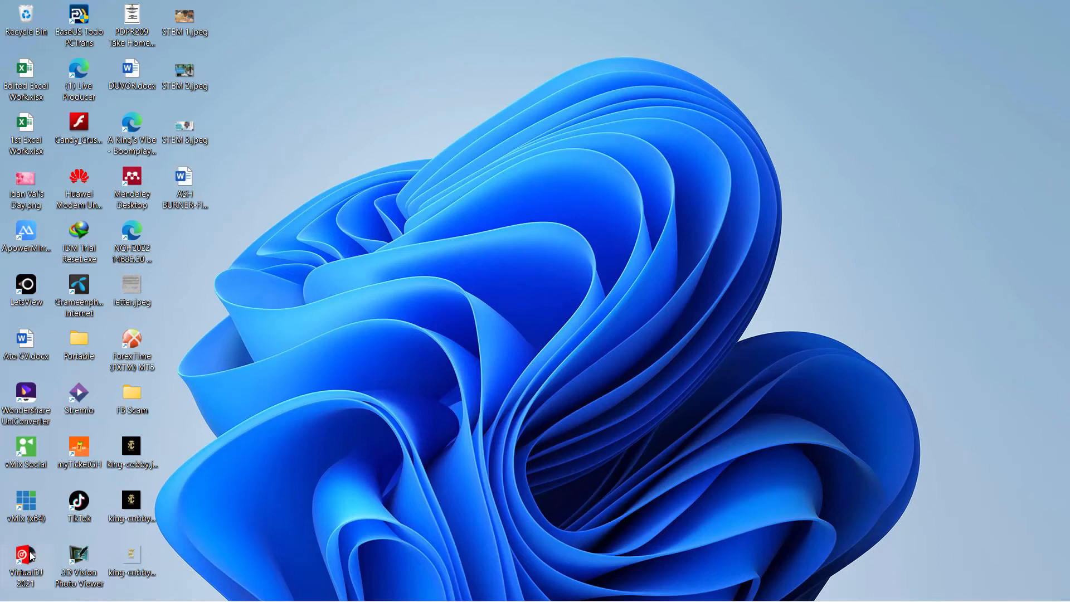
pyautogui.doubleClick(26, 554)
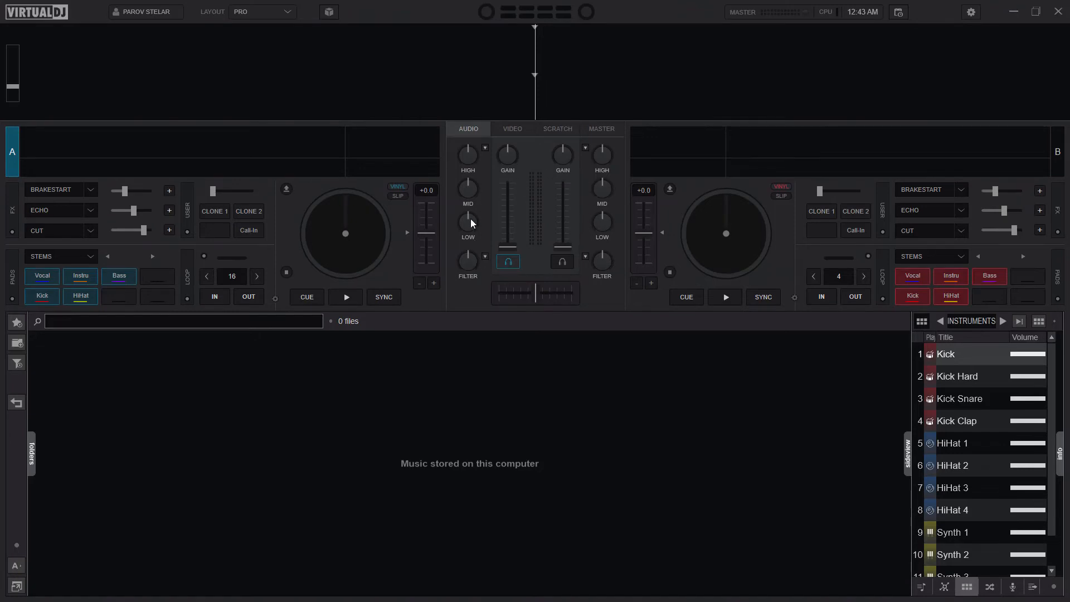
pyautogui.moveTo(509, 251)
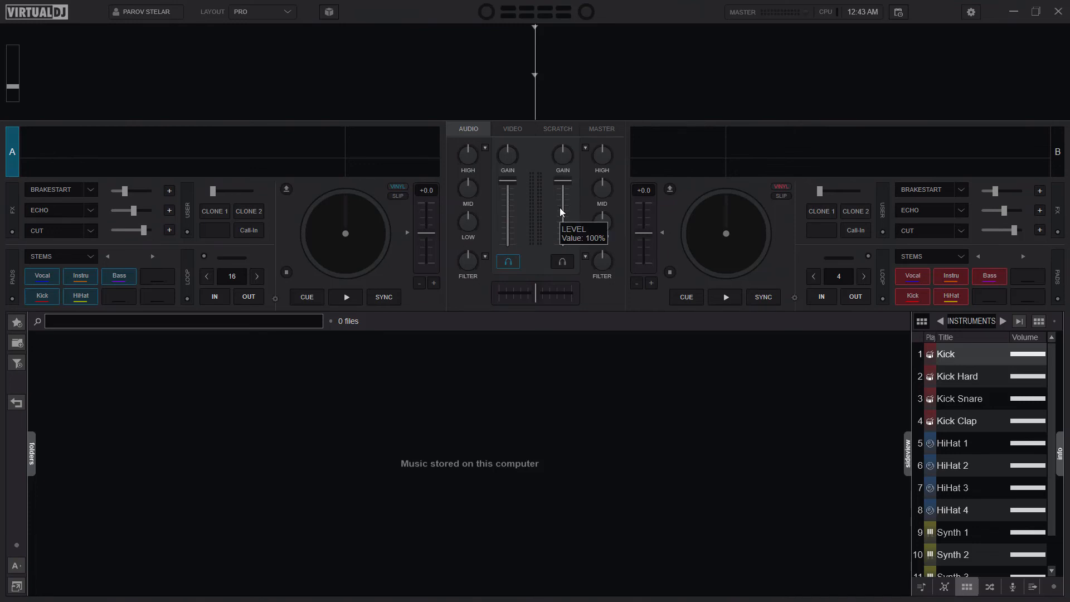
pyautogui.moveTo(668, 441)
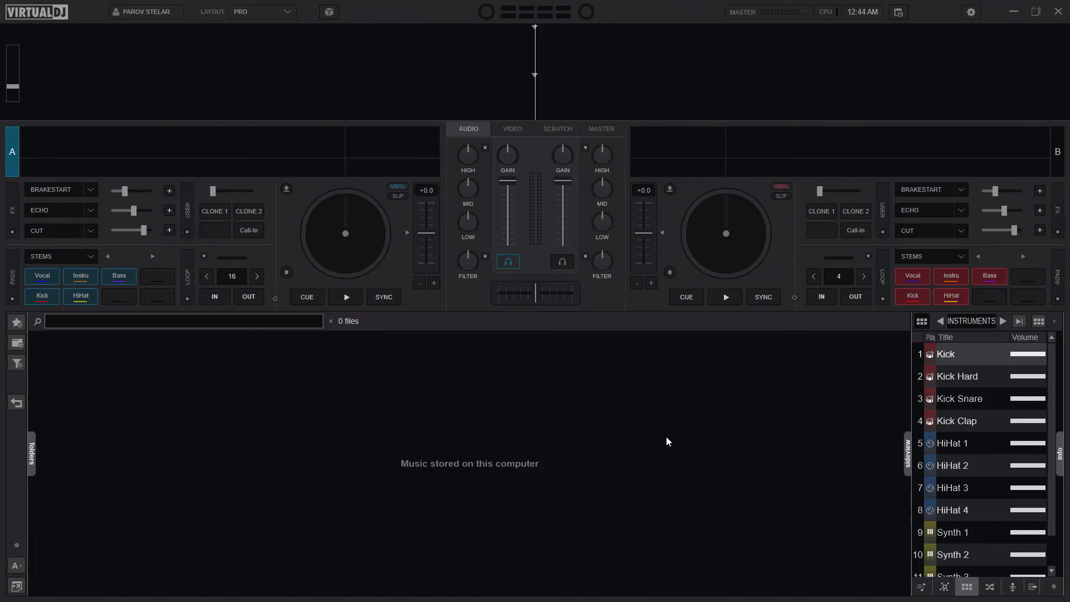